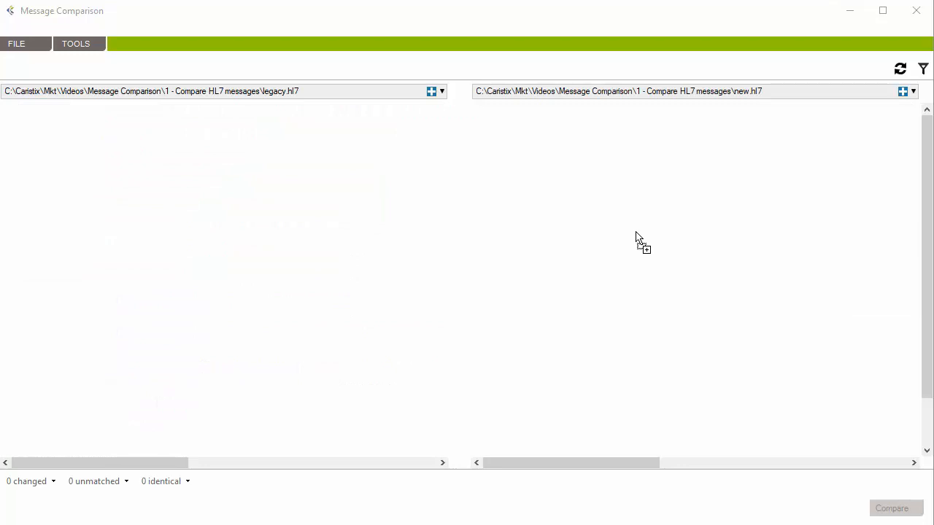
- Compare legacy.hl7 and new.hl7 so the four changed messages show highlighted differences
click(891, 508)
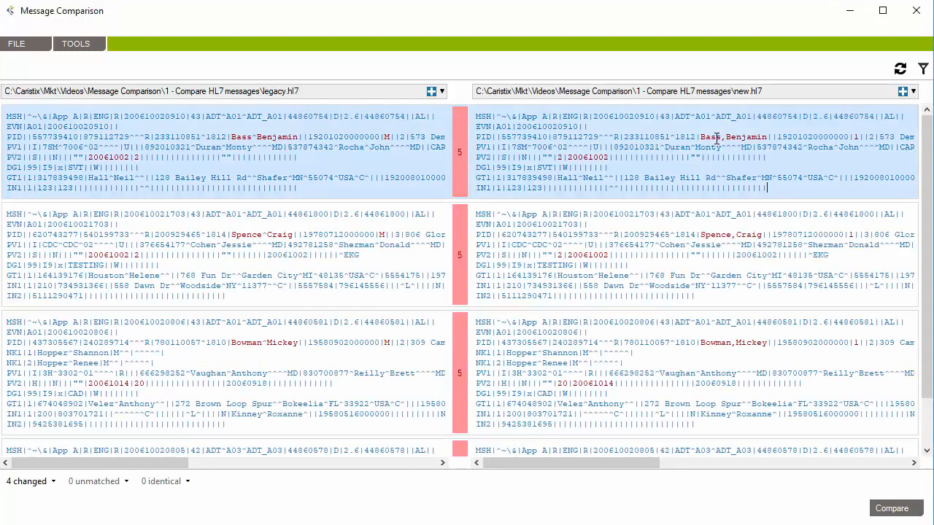
mouse_move(730, 233)
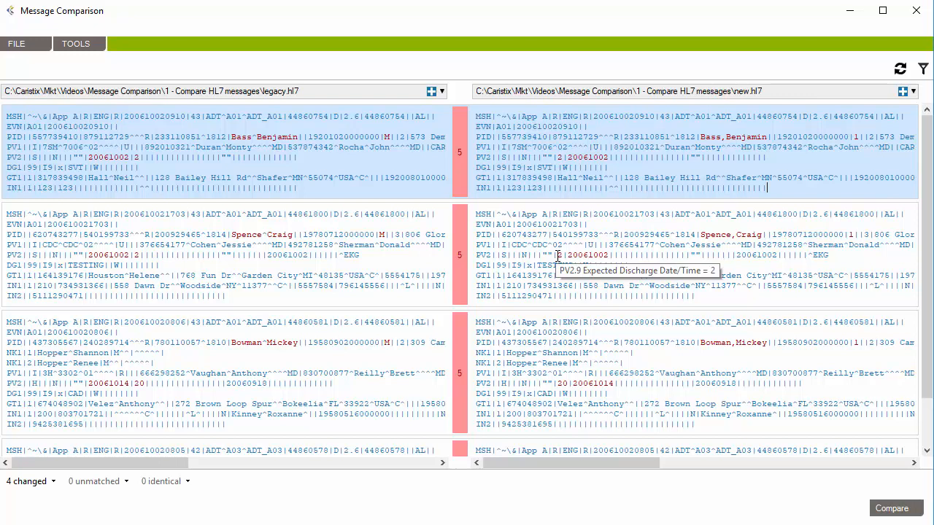
mouse_move(581, 254)
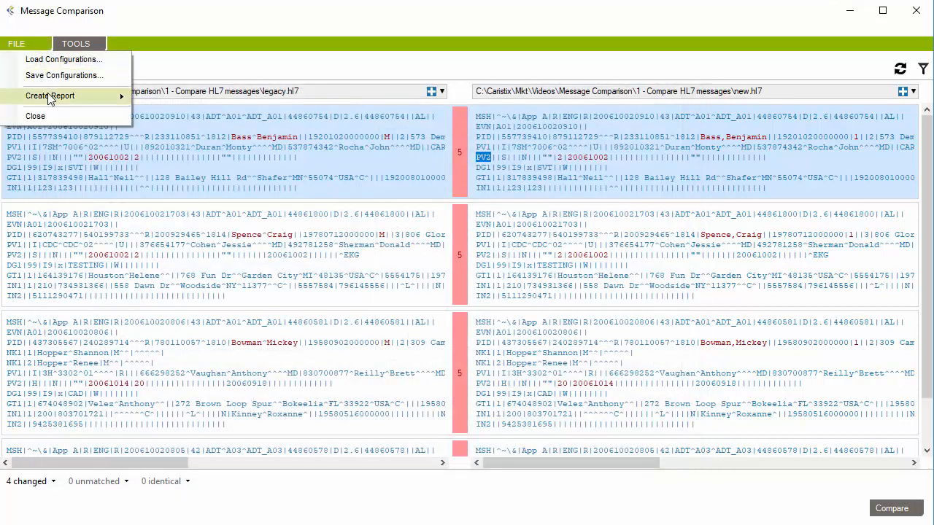
- Create the PDF 'Message Comparison Report' and review its statistics and changed field values
click(50, 96)
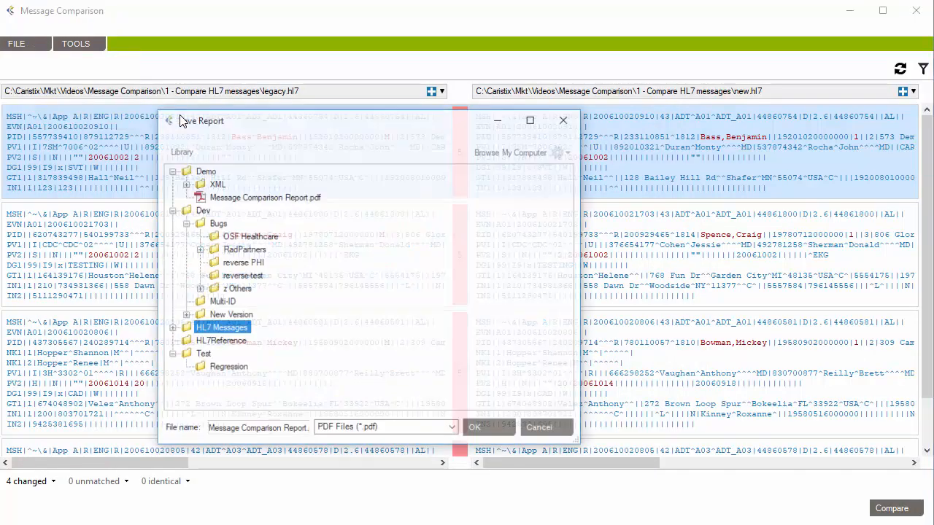
click(538, 425)
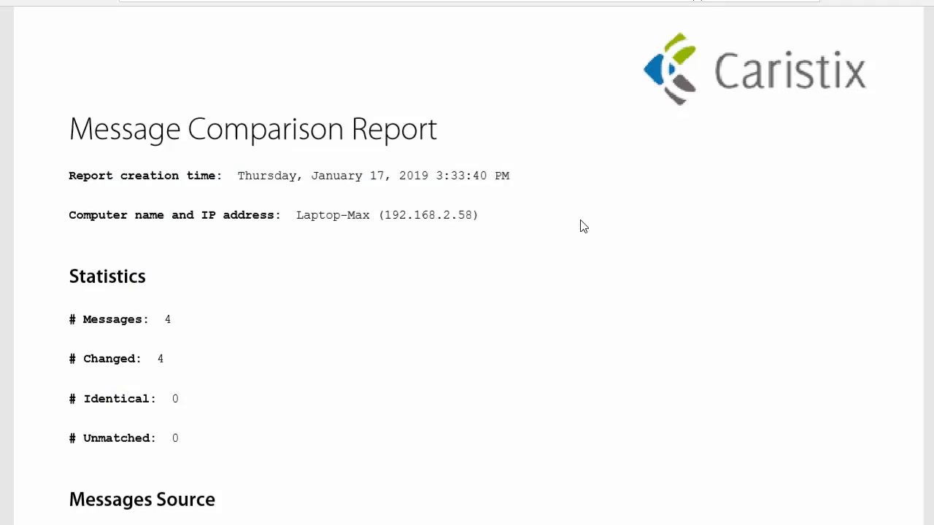
scroll(down, 3)
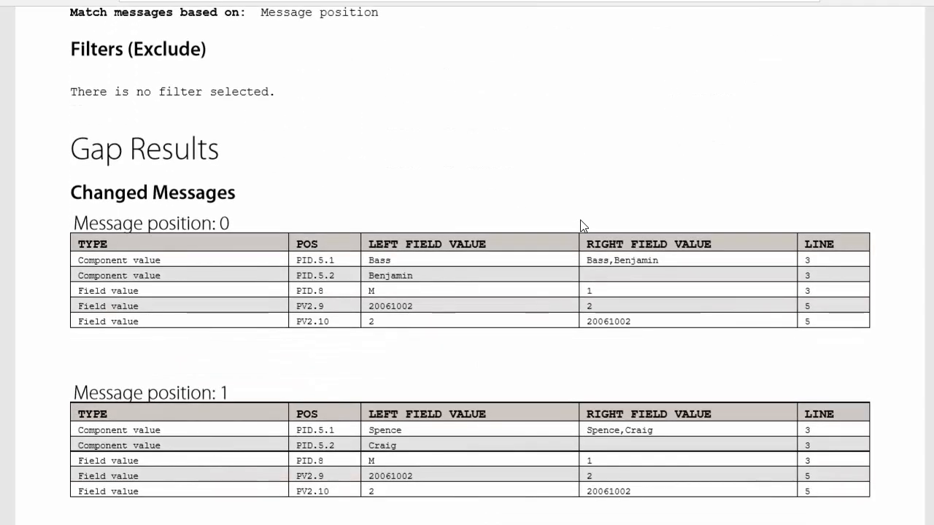